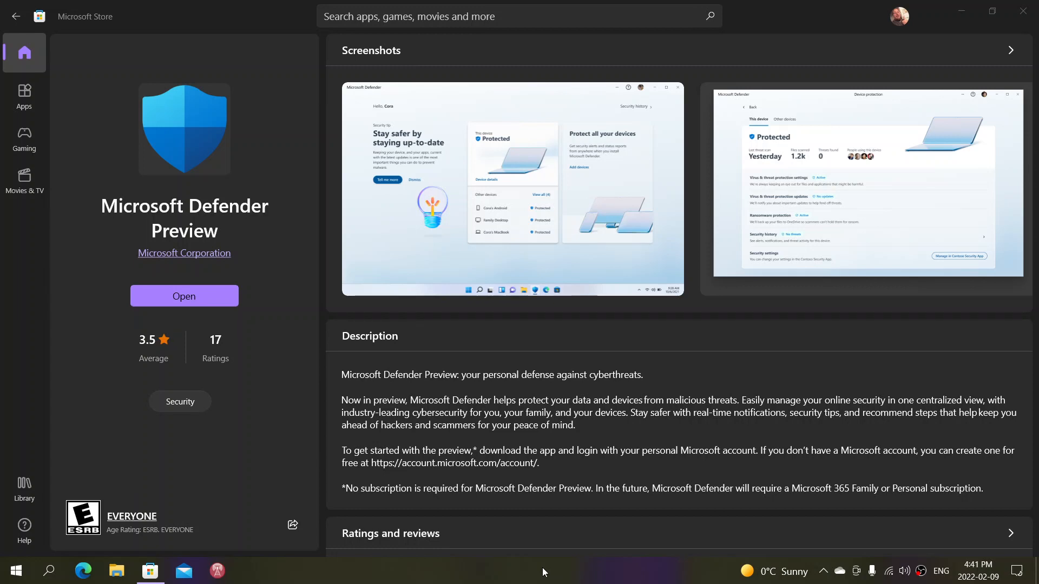
pyautogui.moveTo(812, 560)
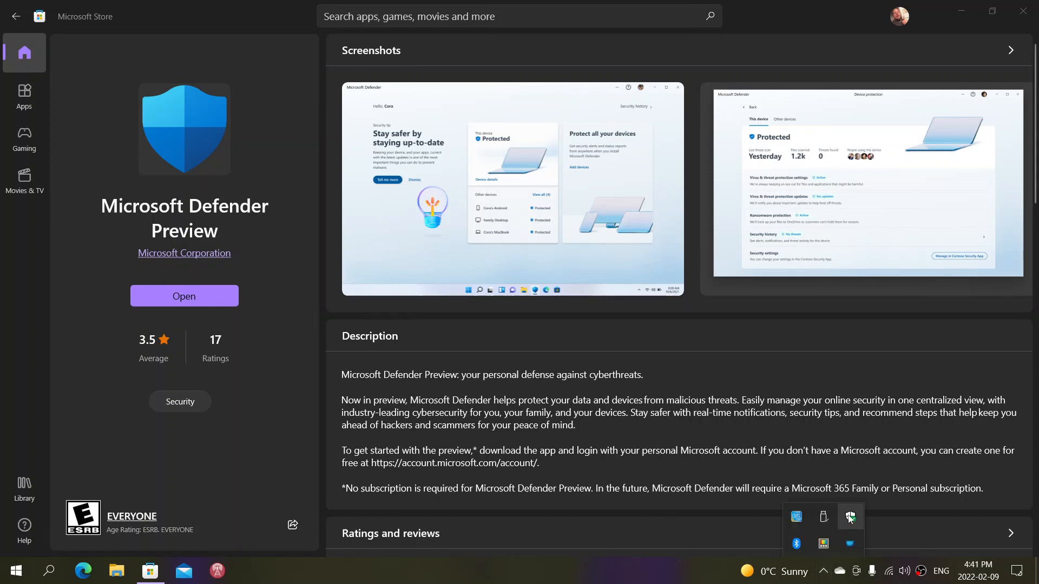
pyautogui.moveTo(850, 517)
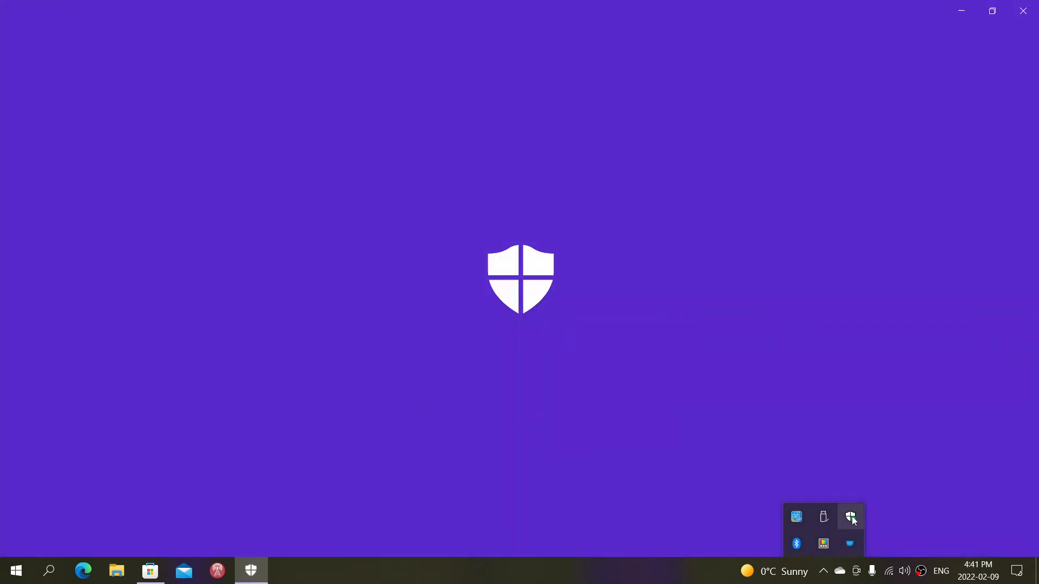
# Bring the Microsoft Store's Microsoft Defender Preview listing back to the front from the taskbar.
pyautogui.click(850, 516)
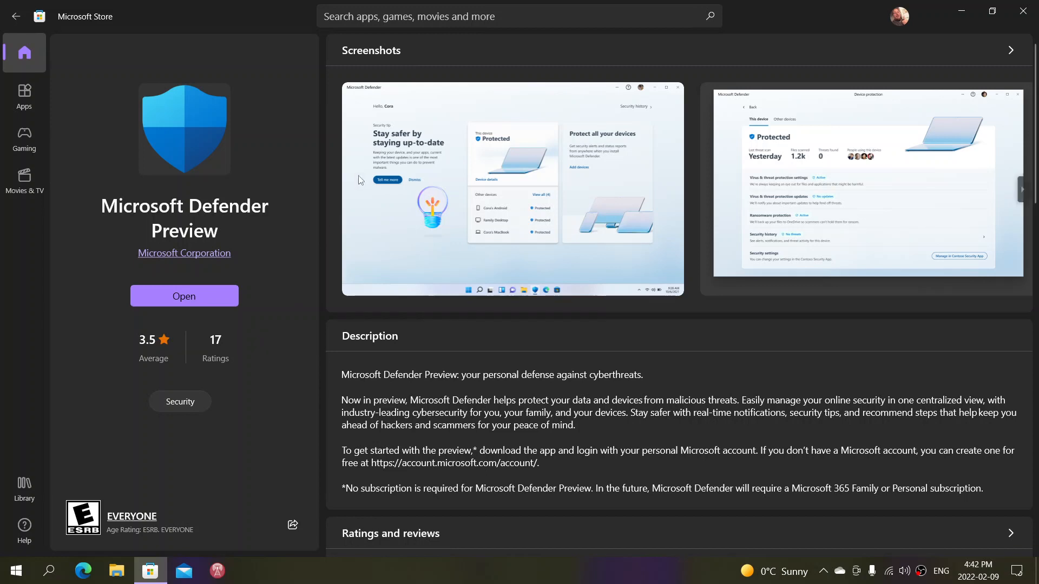
pyautogui.click(512, 189)
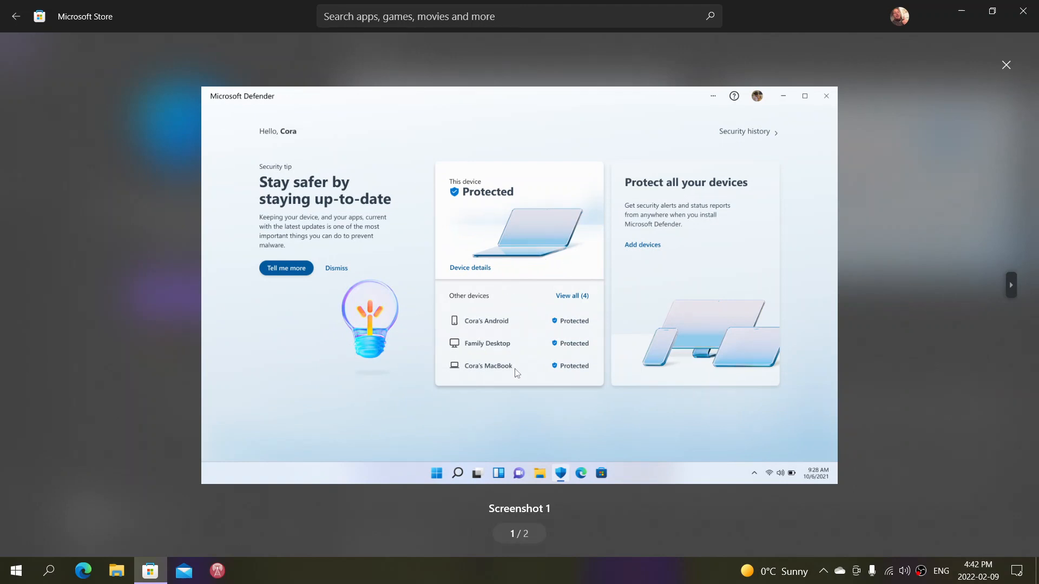
pyautogui.moveTo(948, 411)
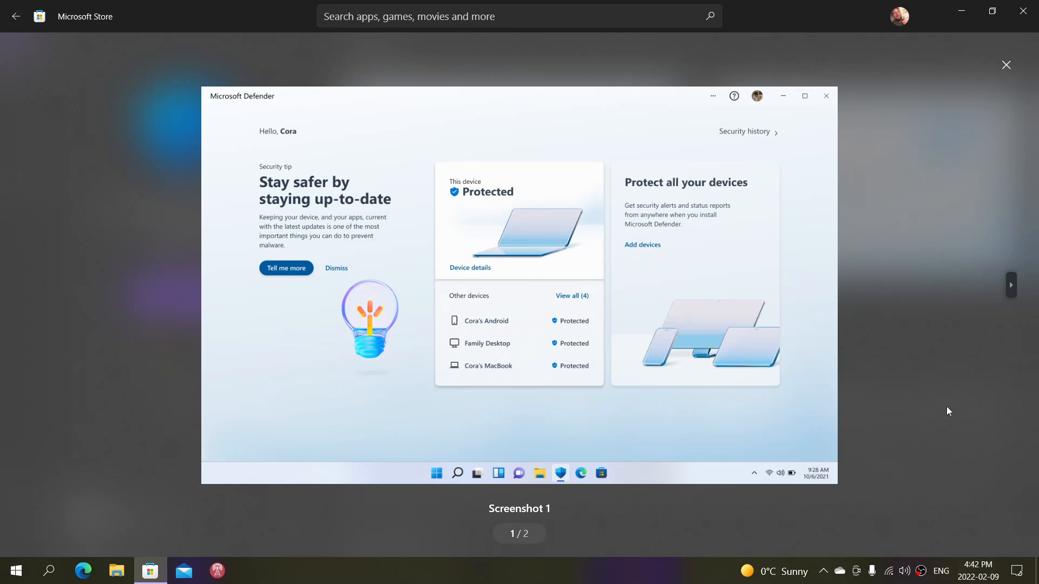
pyautogui.moveTo(988, 293)
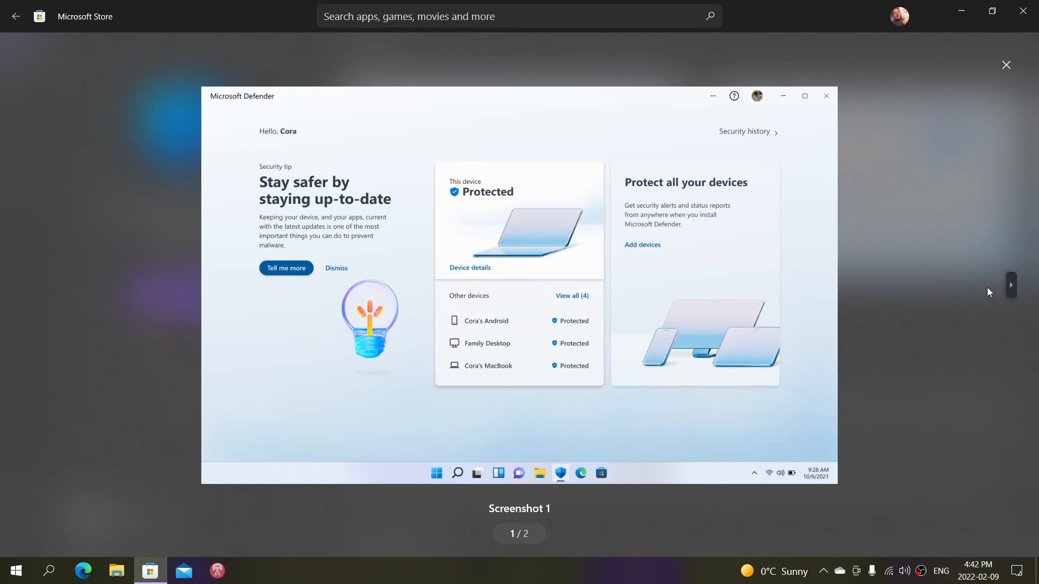
pyautogui.click(1011, 285)
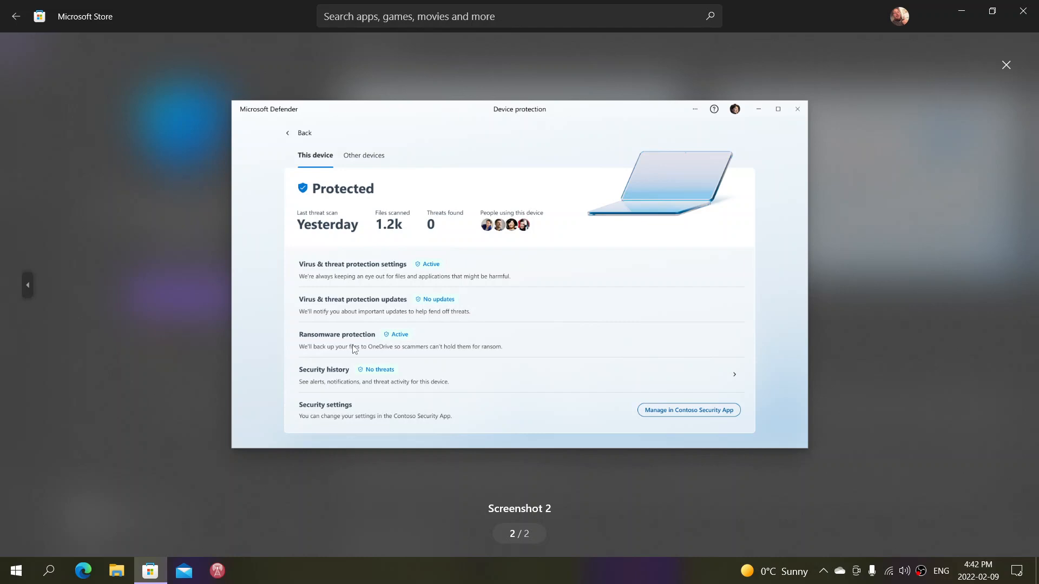
pyautogui.moveTo(31, 278)
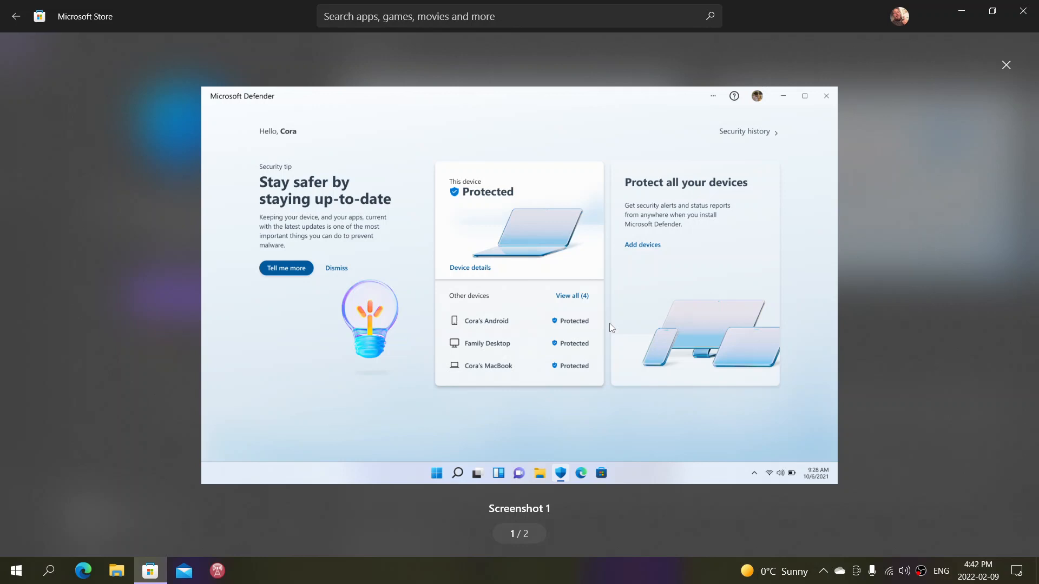
pyautogui.moveTo(53, 179)
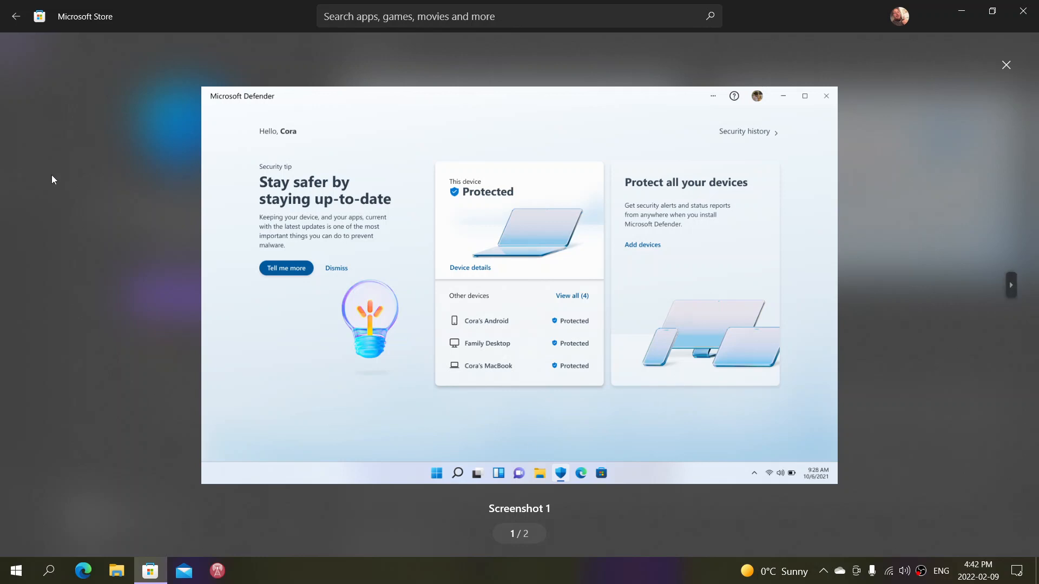
pyautogui.click(1006, 65)
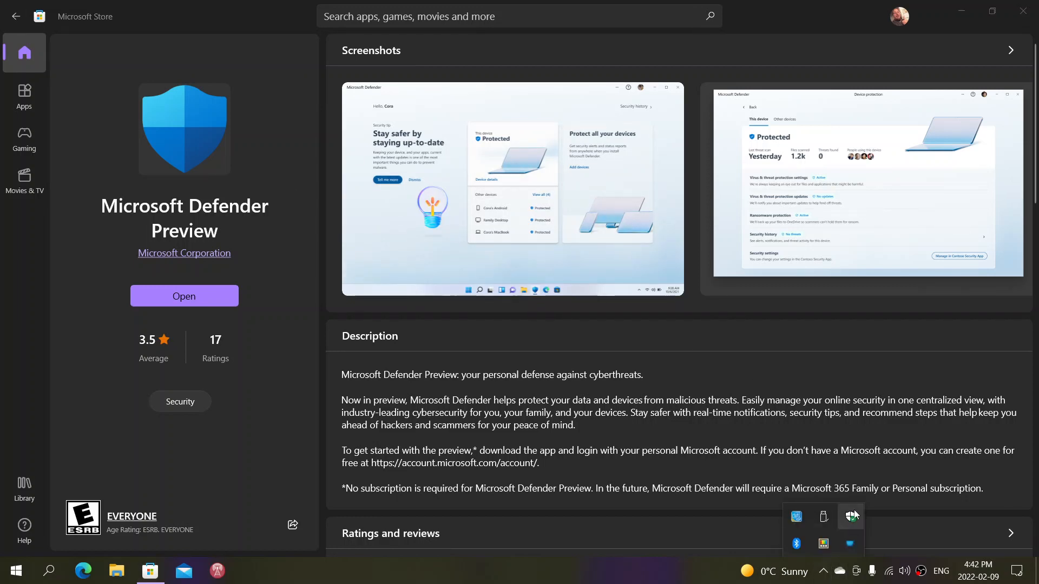
# Launch Windows Security from the tray to show its Security at a glance home page.
pyautogui.click(184, 296)
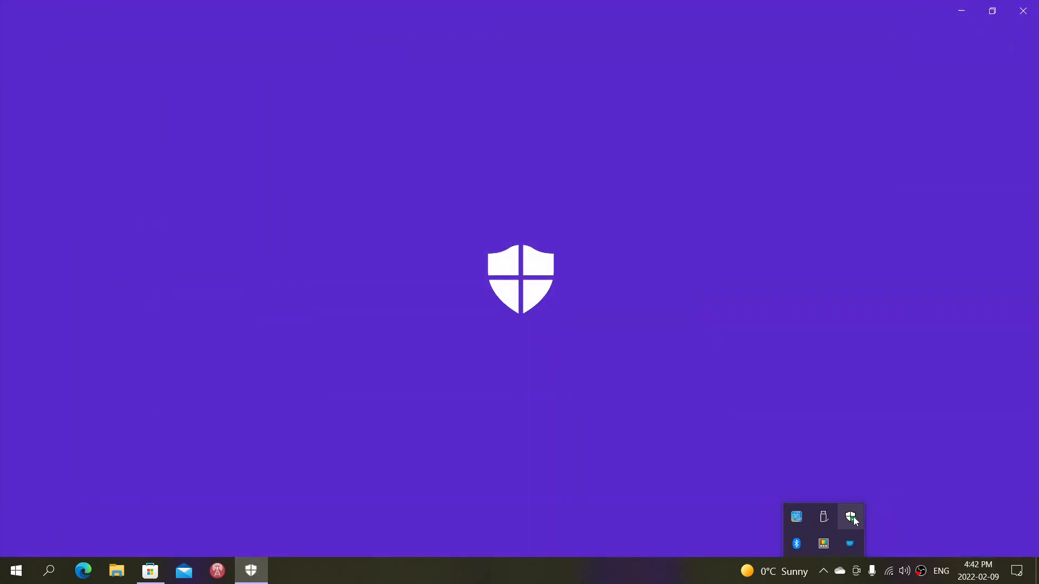
pyautogui.click(851, 516)
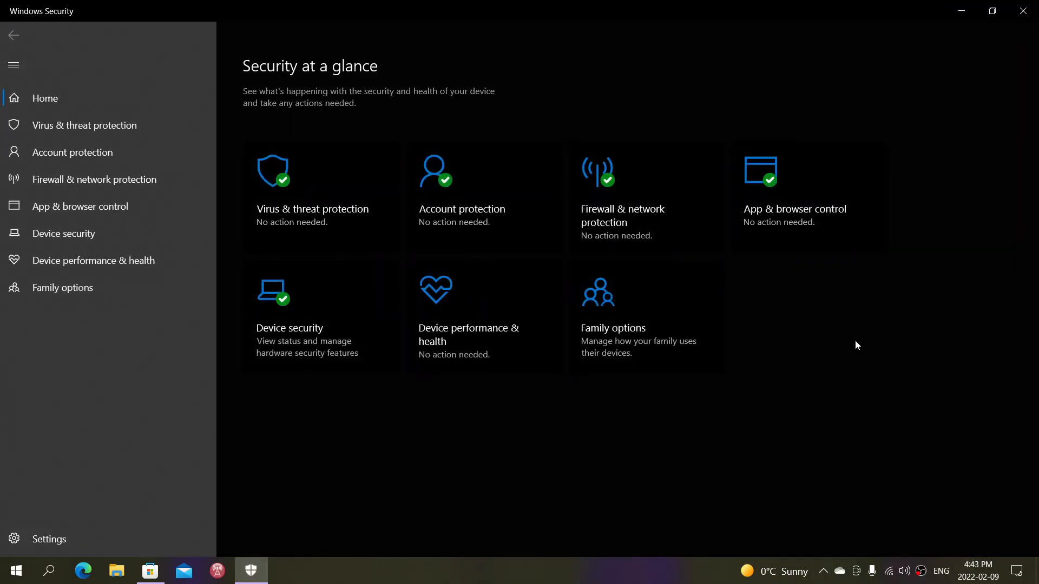
pyautogui.moveTo(640, 461)
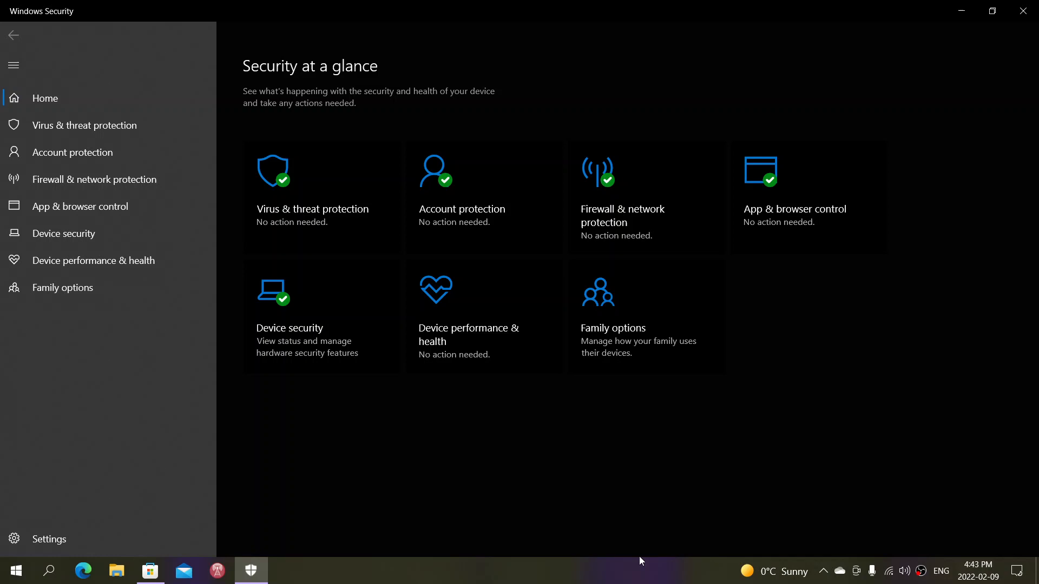
pyautogui.moveTo(510, 454)
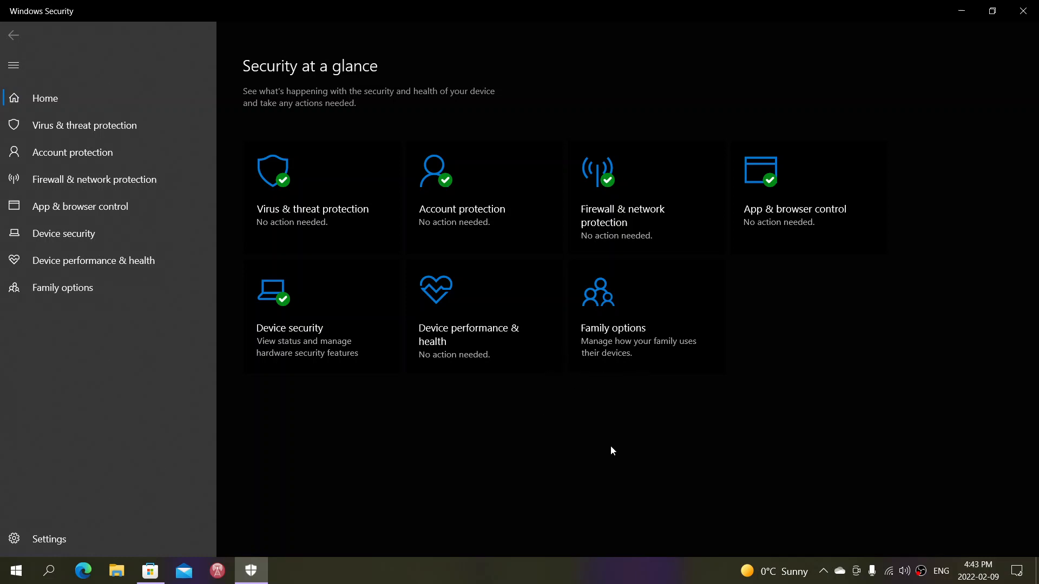
pyautogui.moveTo(992, 11)
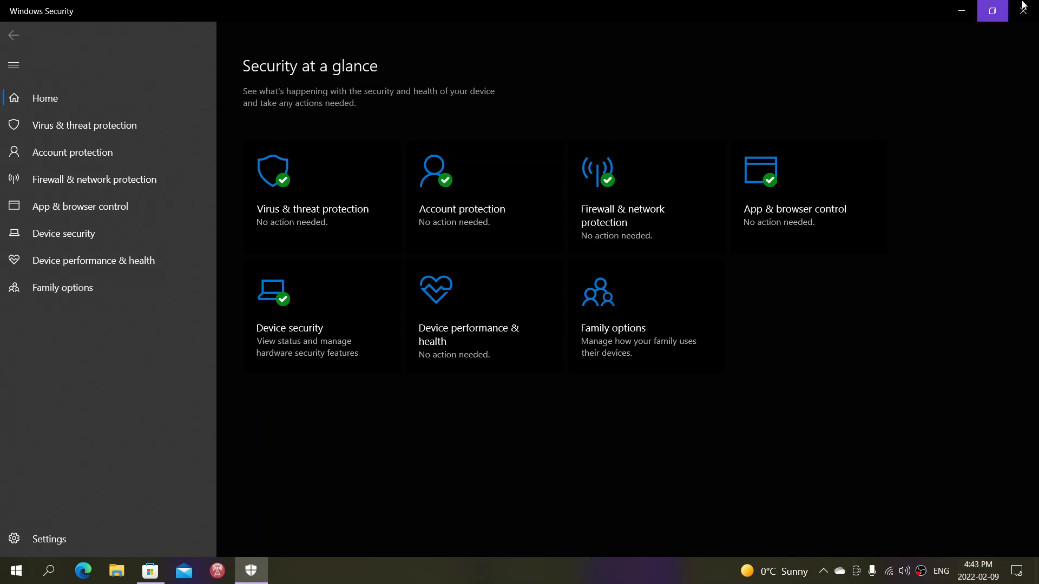
pyautogui.moveTo(1026, 11)
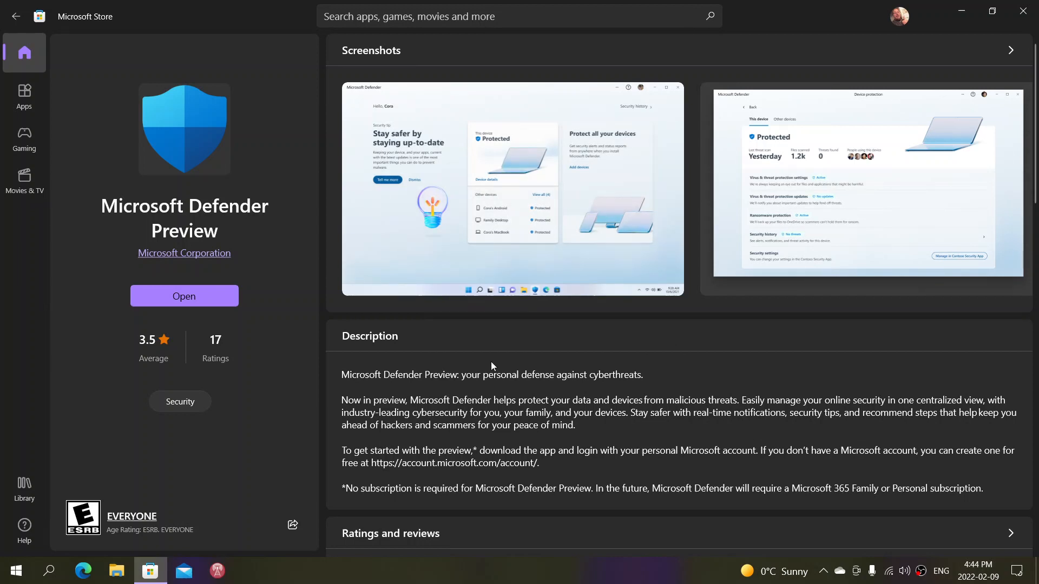
# Enlarge the first Microsoft Defender Preview screenshot, shown as 1 of 2.
pyautogui.click(512, 187)
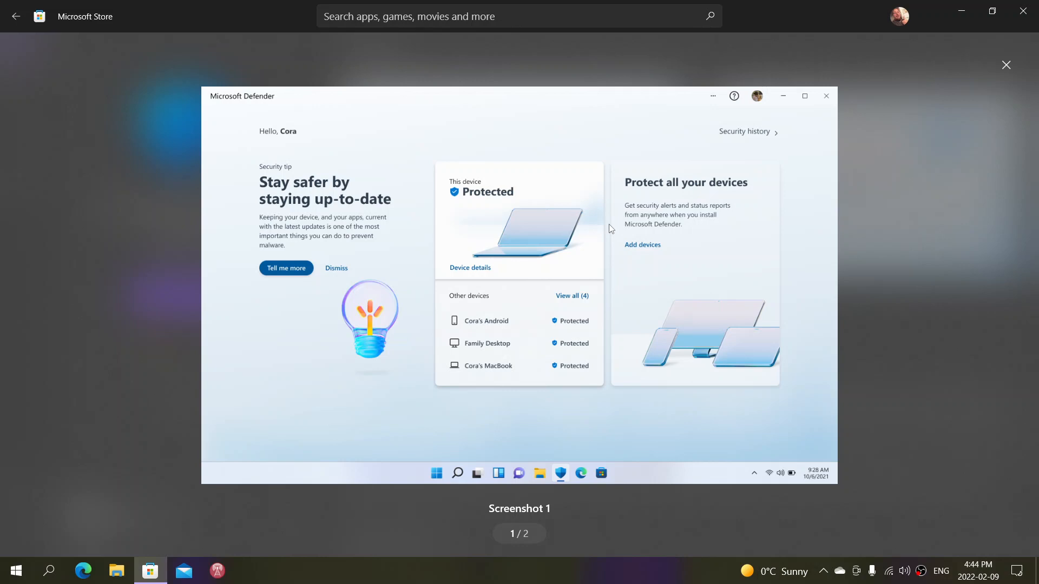
# Close the enlarged Defender Preview screenshot viewer.
pyautogui.click(1005, 65)
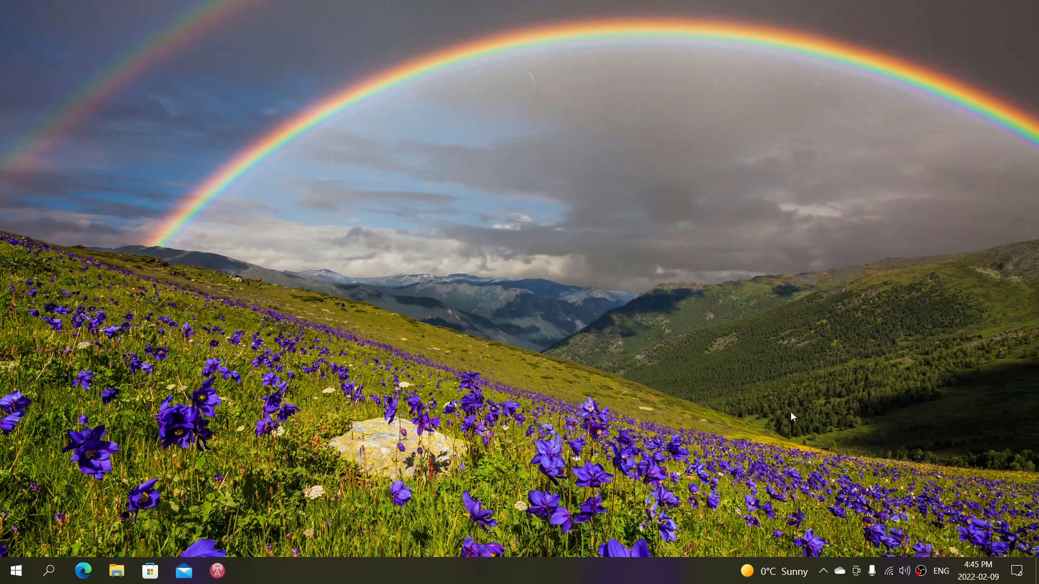
pyautogui.click(824, 572)
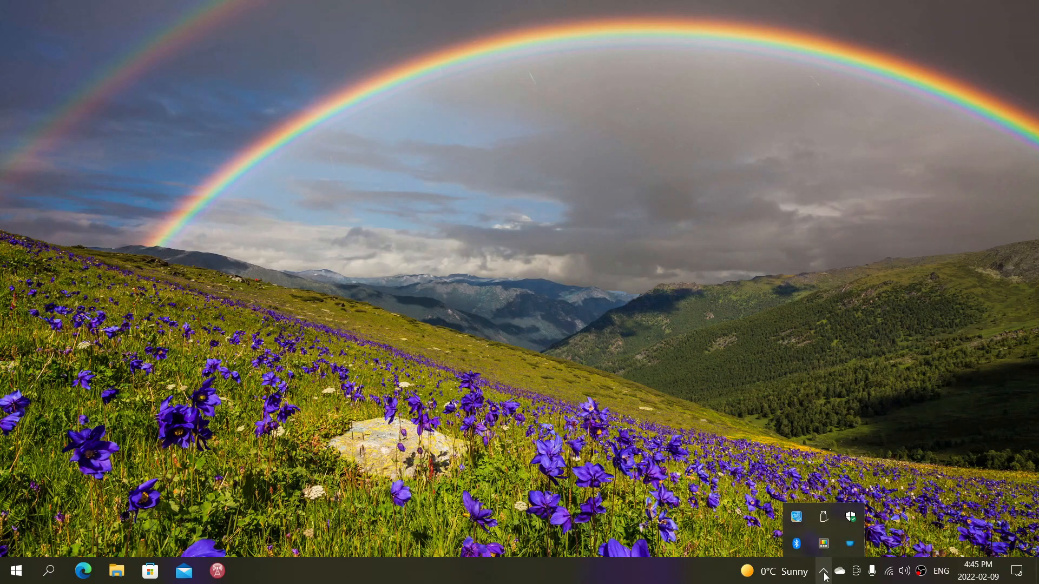
pyautogui.click(850, 517)
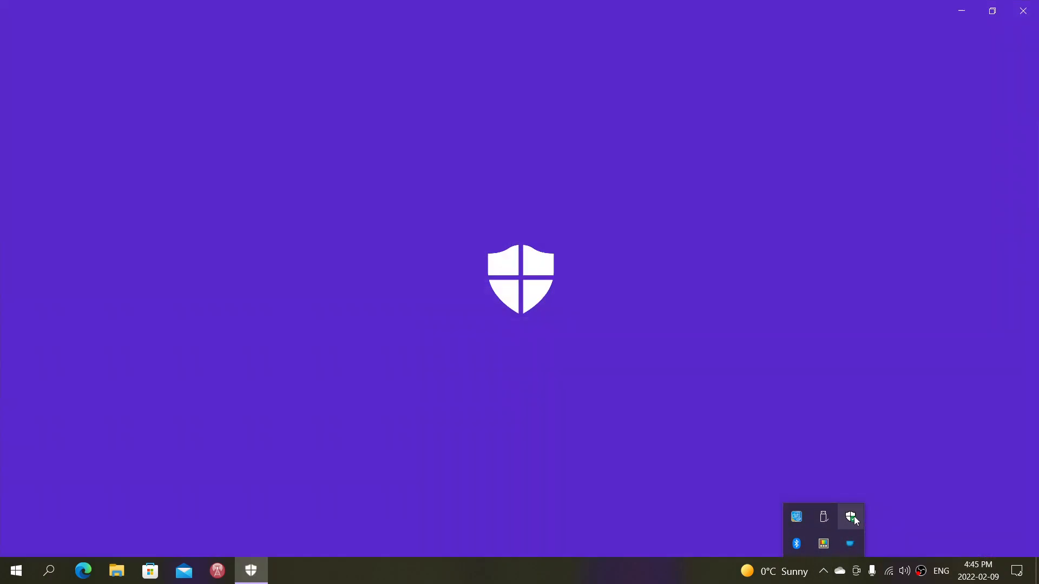
pyautogui.click(851, 516)
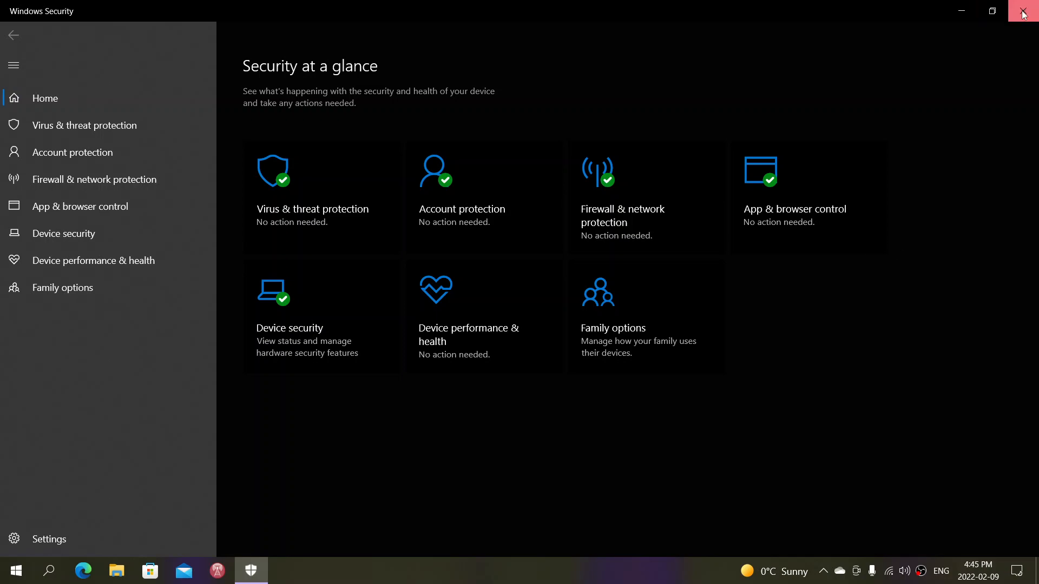
pyautogui.click(1023, 11)
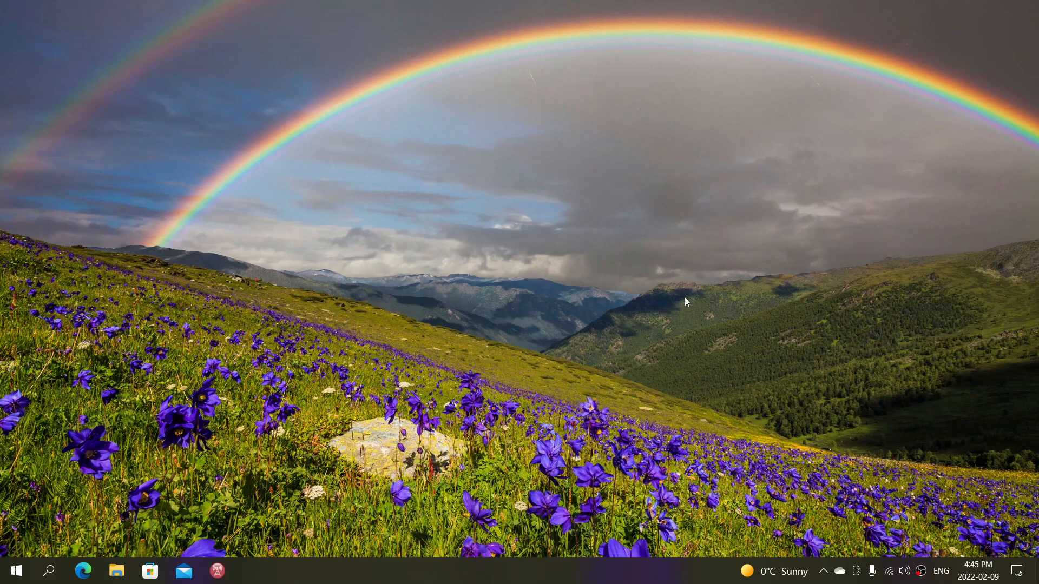